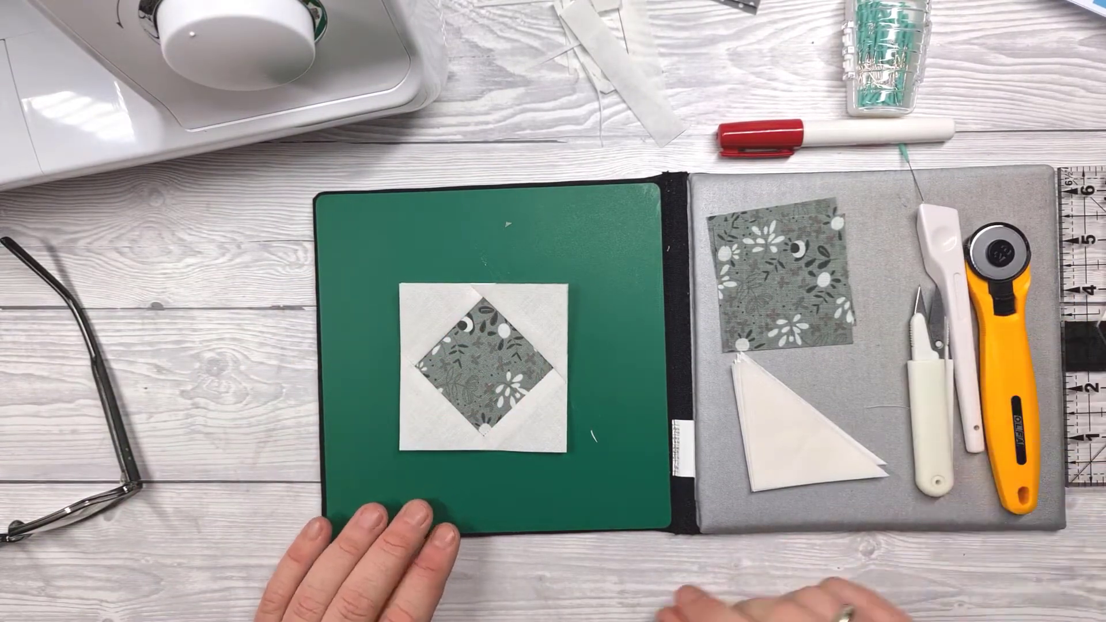
mouse_move(452, 430)
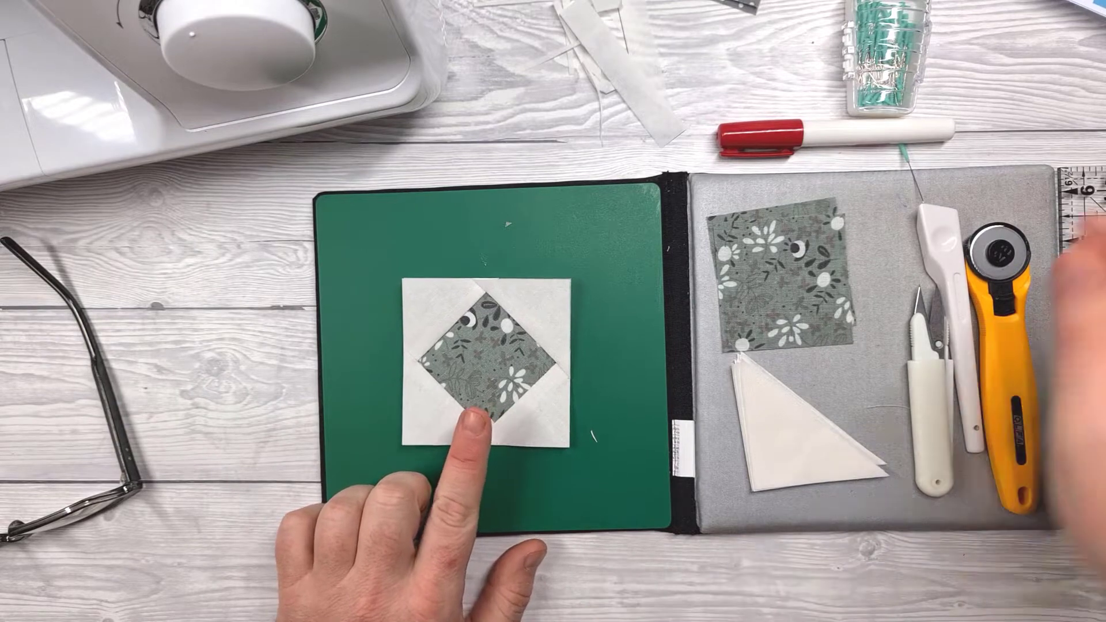